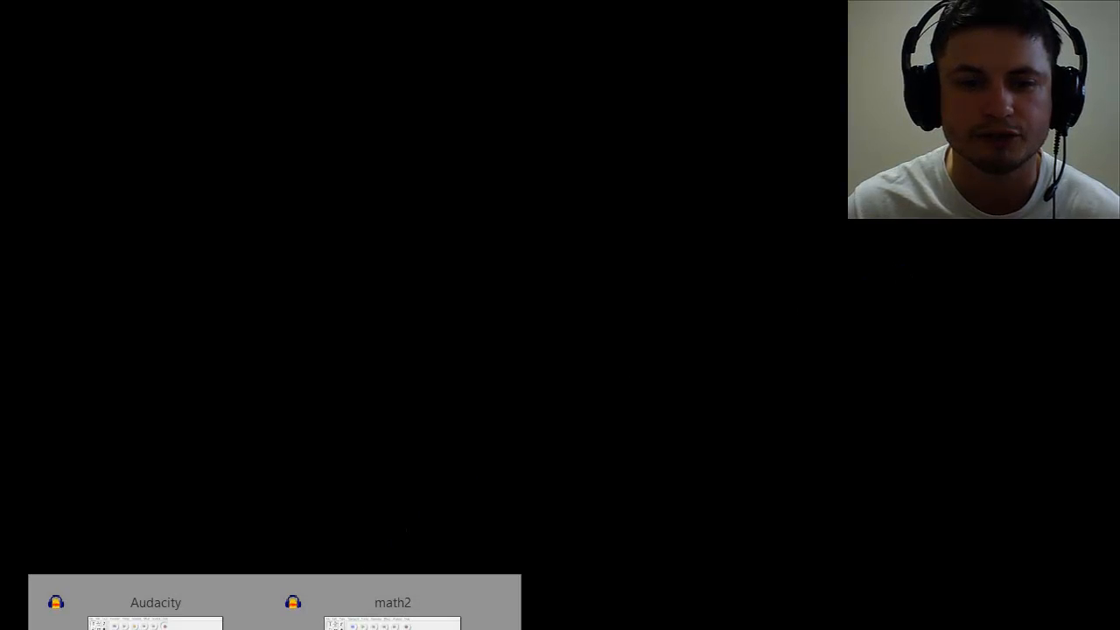
# Step: Bring up the math2 Audacity project window from its taskbar thumbnail
pyautogui.click(155, 602)
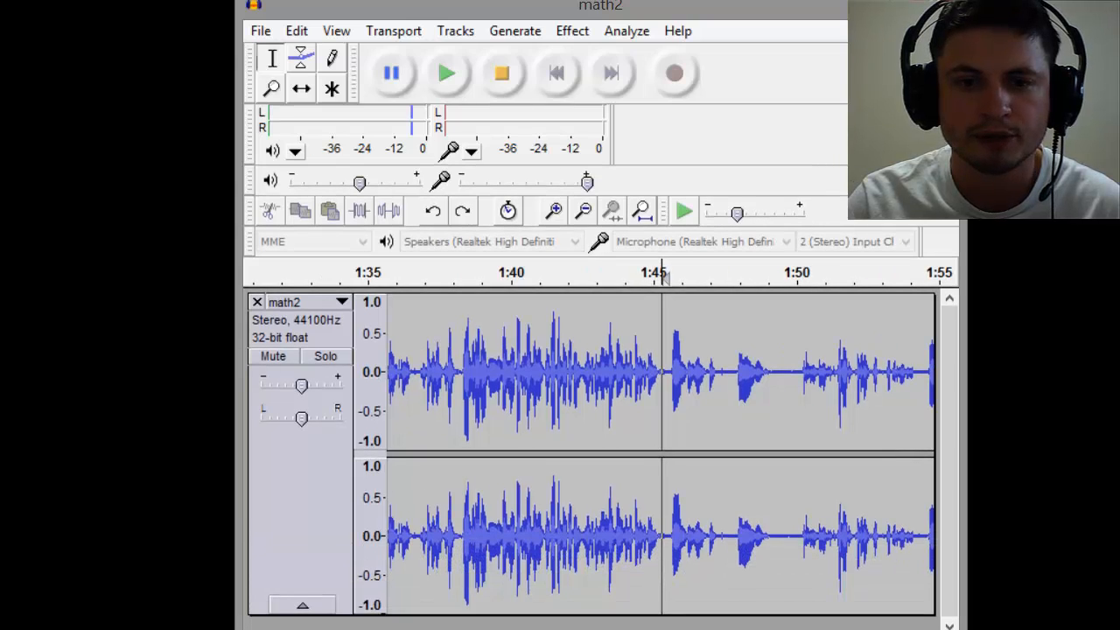
# Step: Scroll to the recording's end and select the trailing silence around 1:57–2:10
pyautogui.hscroll(-3)
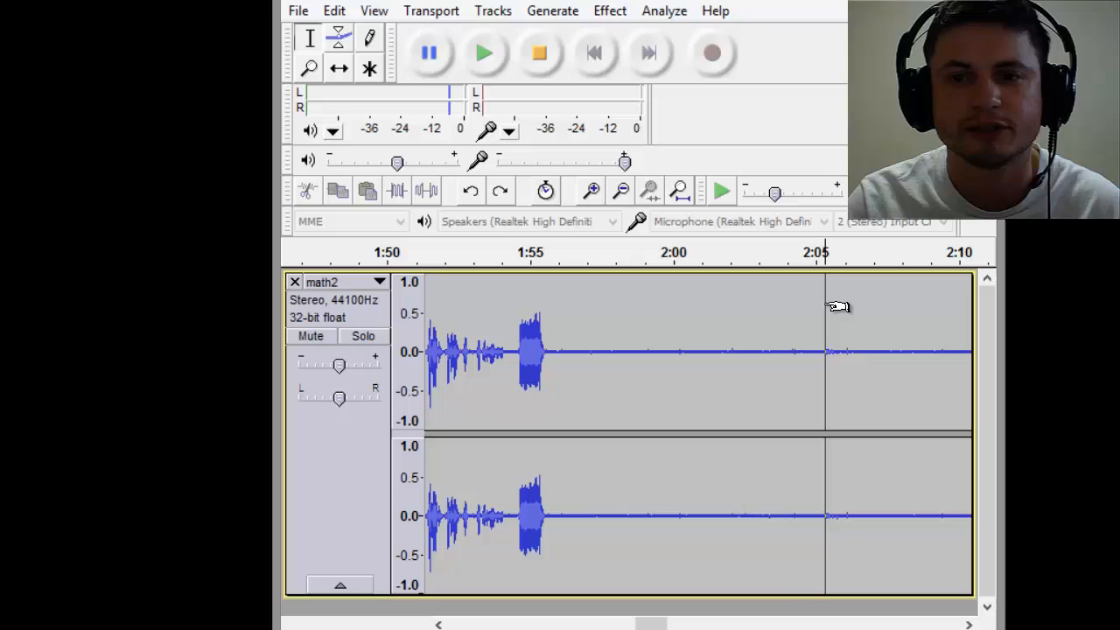
pyautogui.click(586, 318)
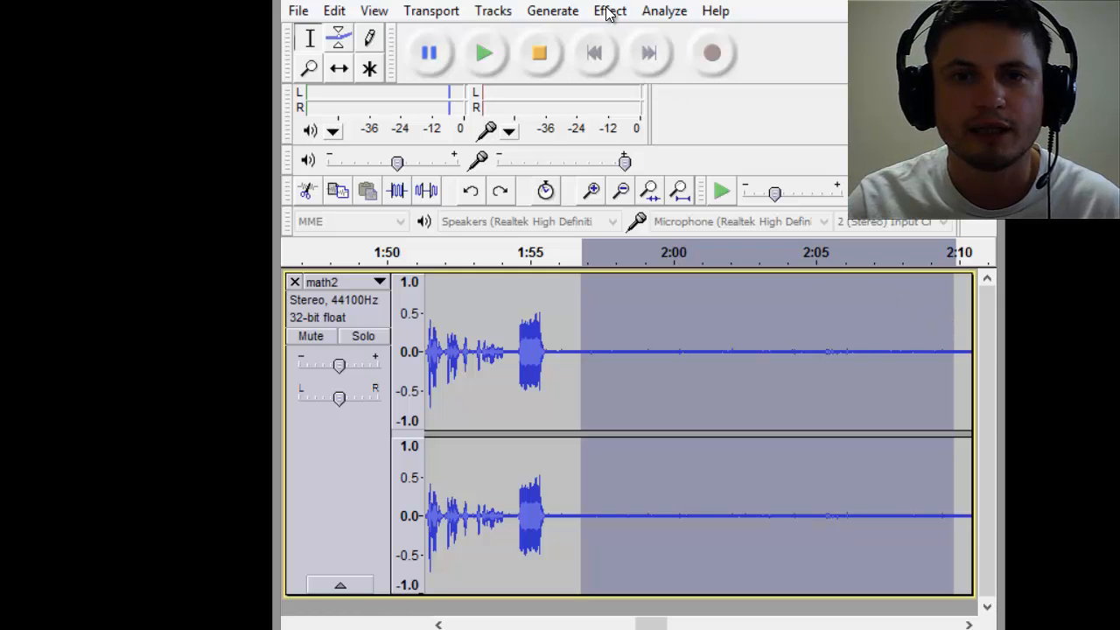
# Step: Apply Noise Removal: 20 dB reduction, 0 sensitivity, 150 Hz smoothing, 0.15 s attack/decay
pyautogui.click(609, 11)
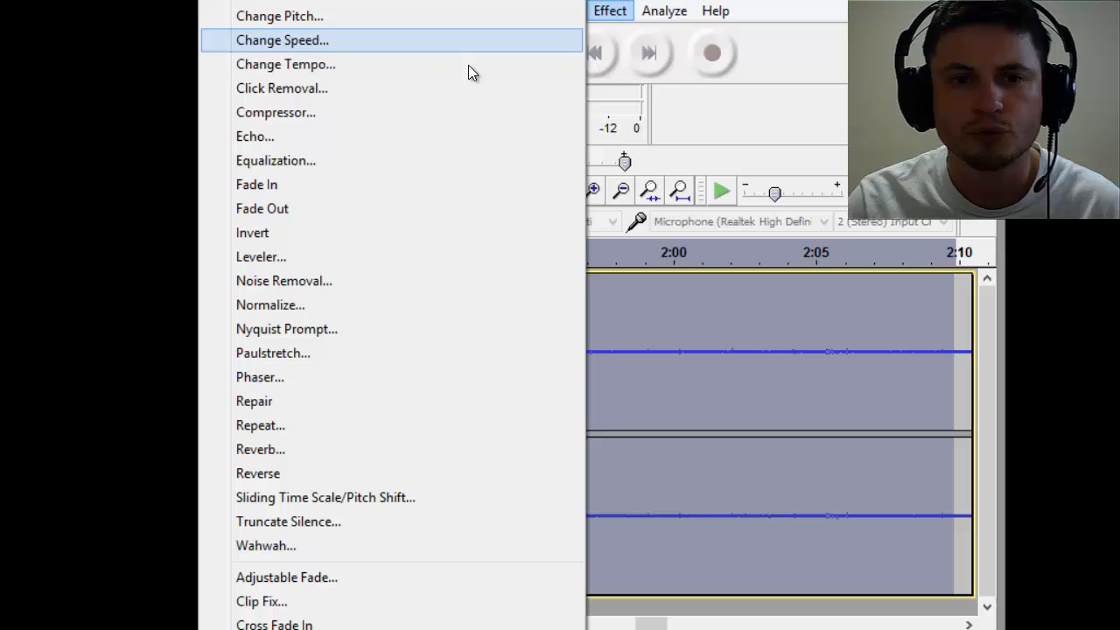
pyautogui.click(283, 280)
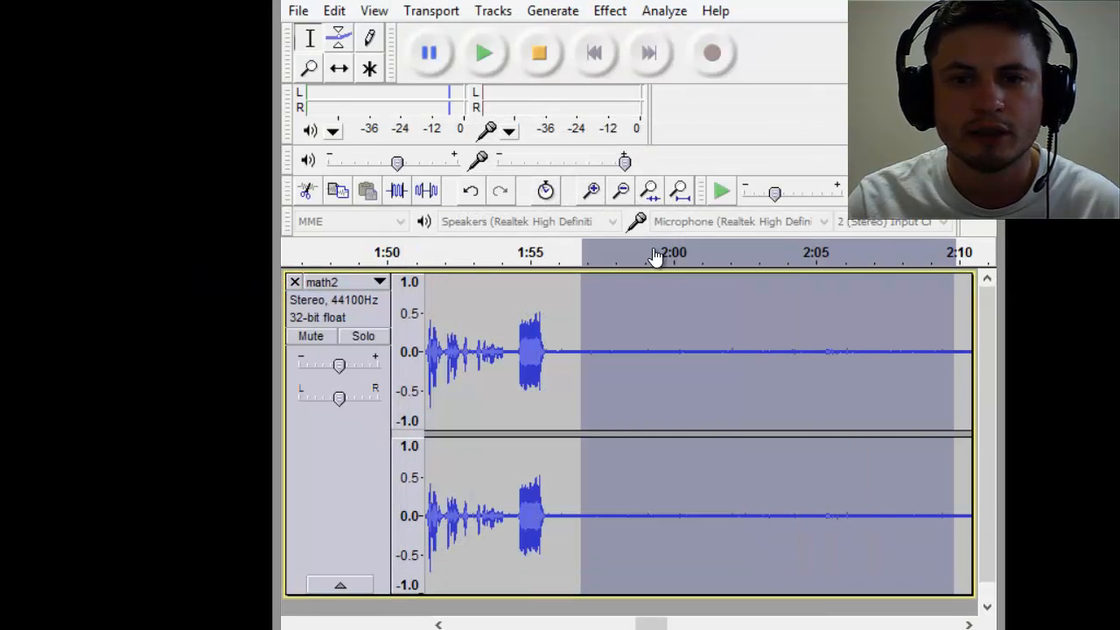
pyautogui.click(678, 350)
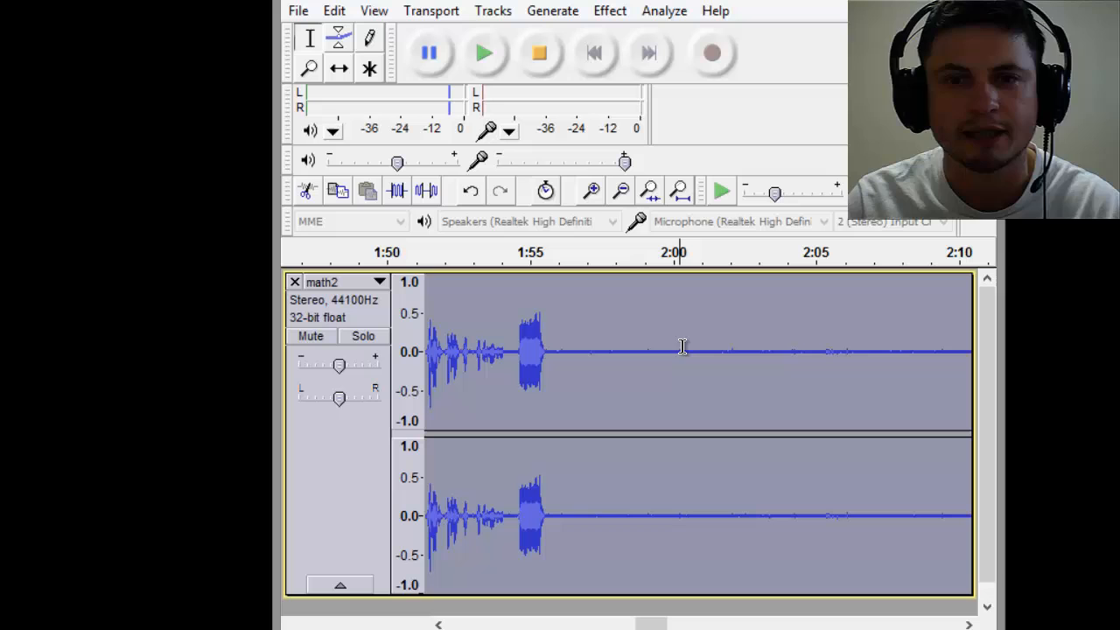
pyautogui.click(609, 10)
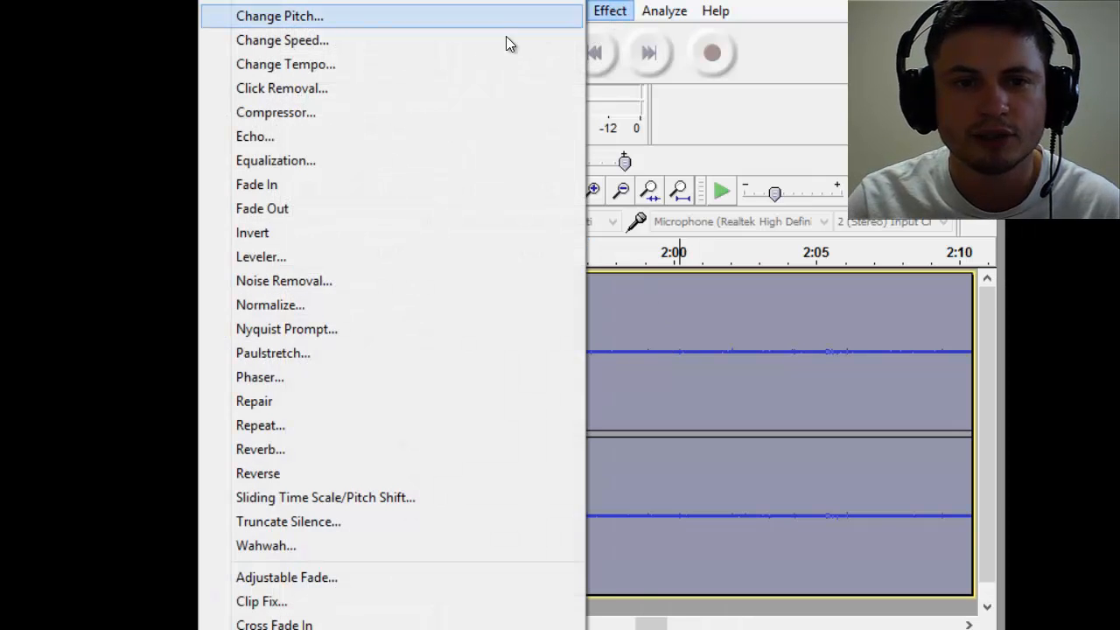
pyautogui.click(284, 280)
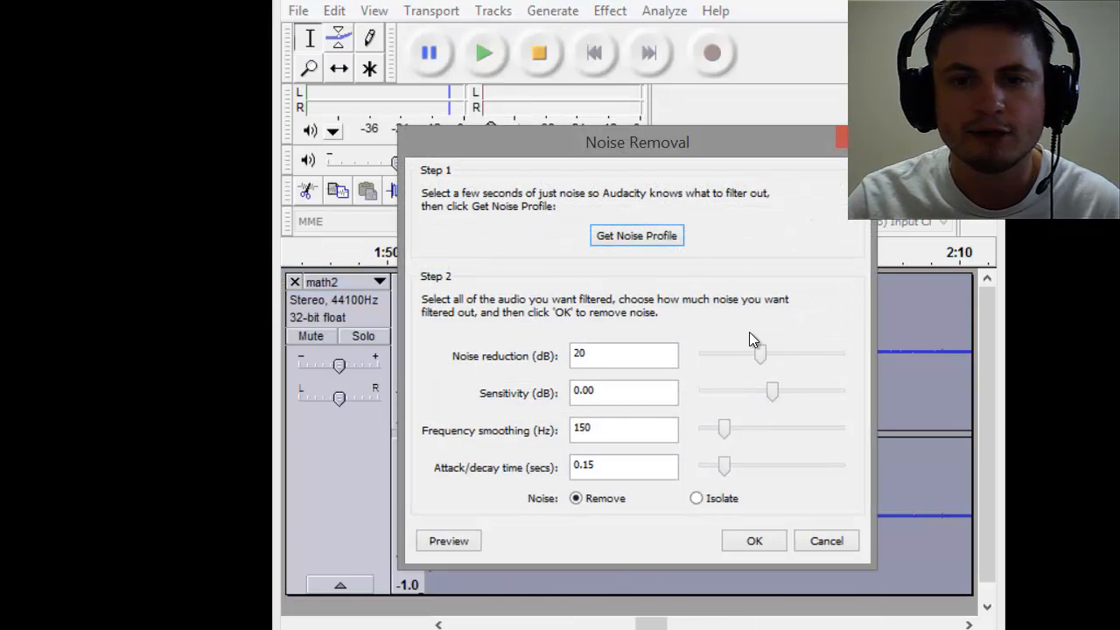
pyautogui.moveTo(722, 560)
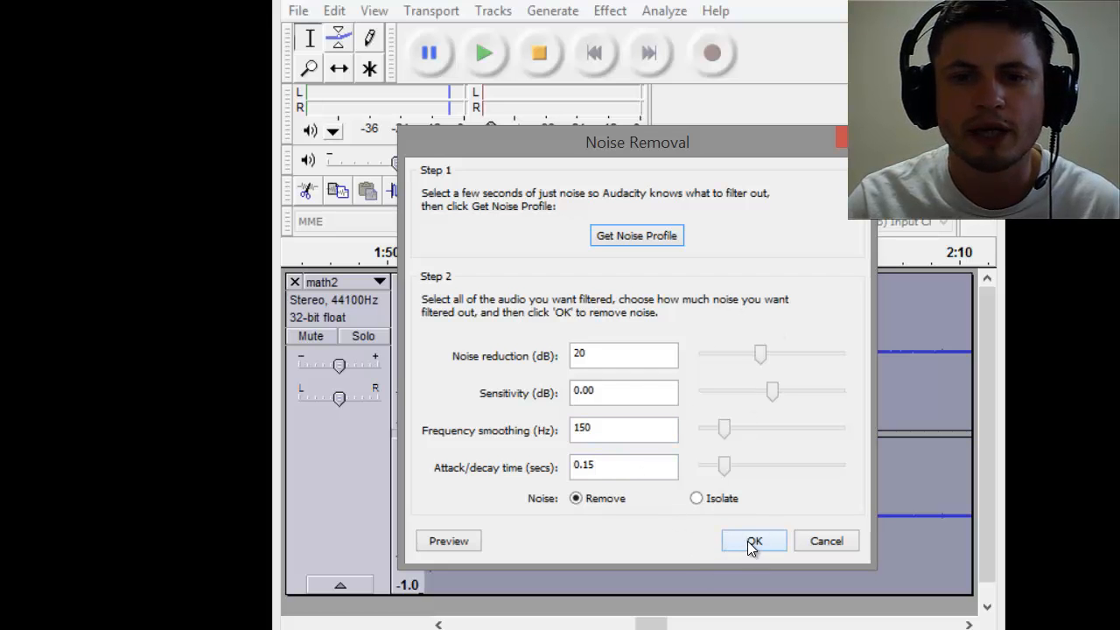
pyautogui.click(753, 540)
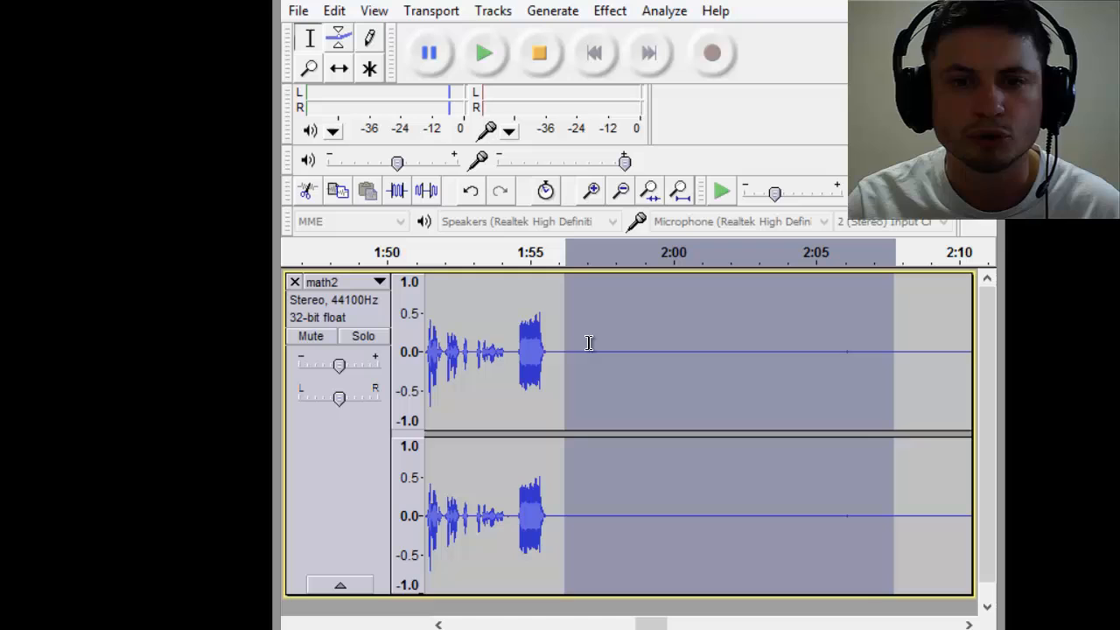
# Step: Select the whole math2 track, both channels, from its control panel
pyautogui.click(605, 347)
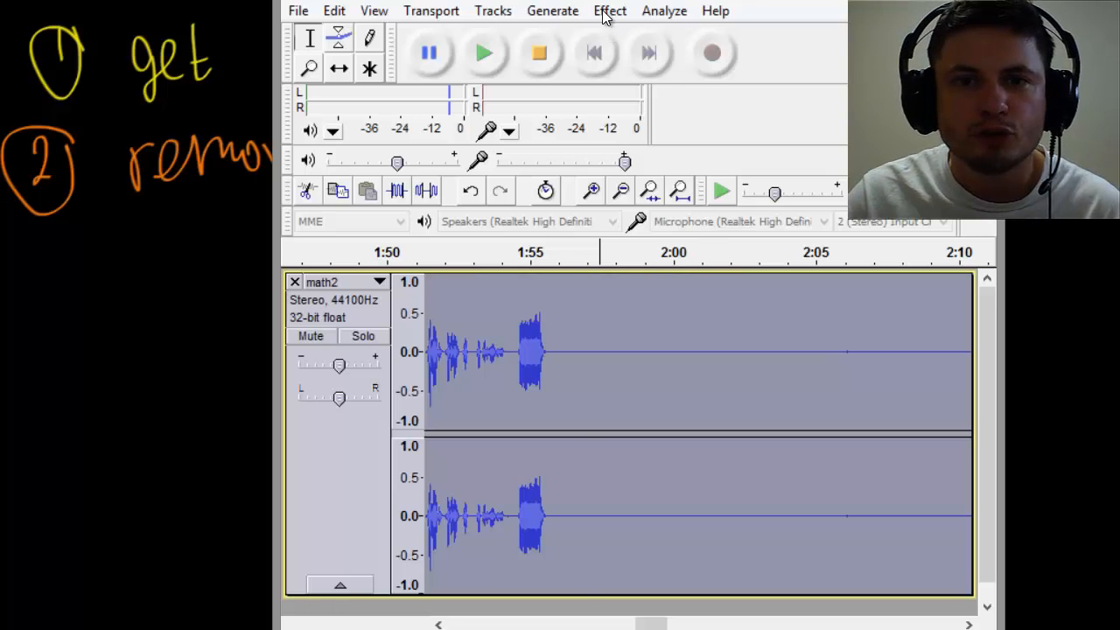
# Step: Apply Compressor with -15 dB threshold, -40 dB noise floor, 2:1 ratio, 0.2/1.0 s attack/decay
pyautogui.click(609, 10)
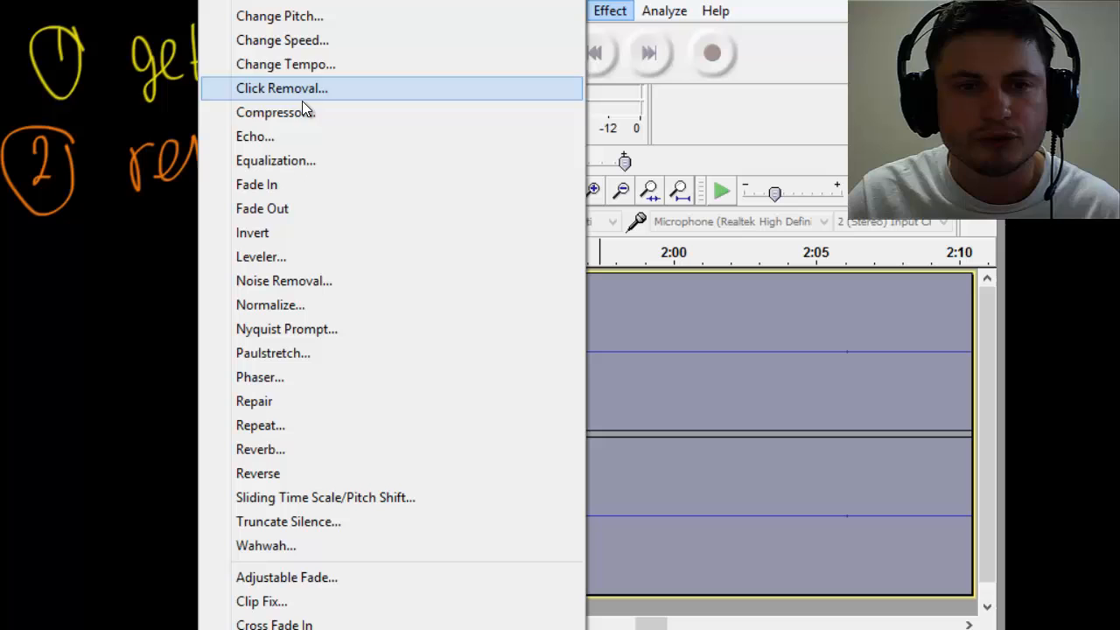
pyautogui.moveTo(805, 377)
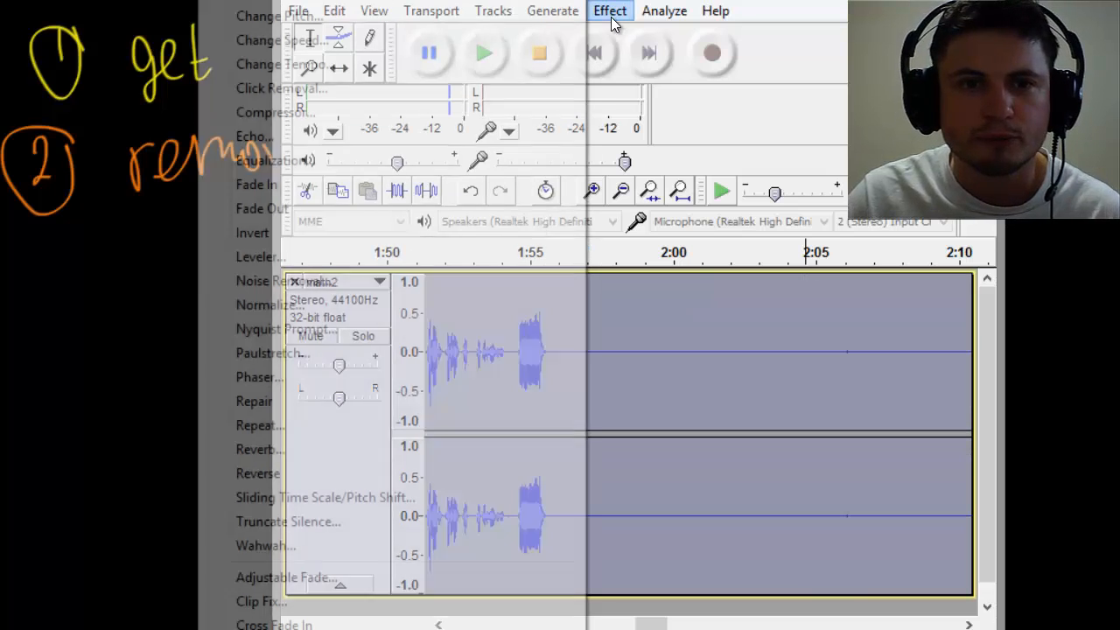
pyautogui.click(275, 112)
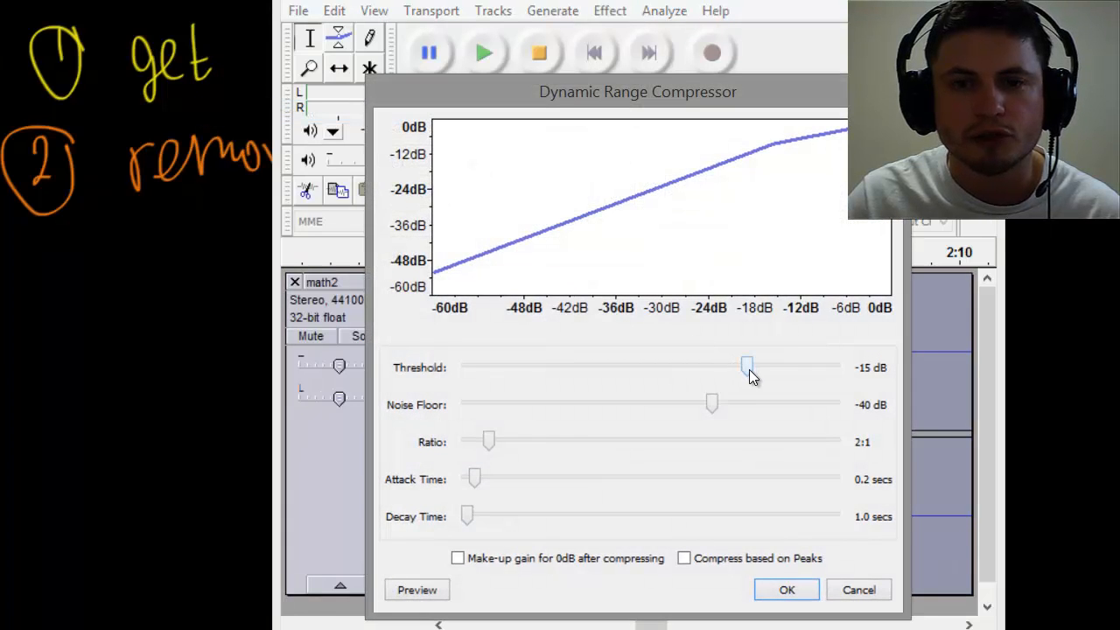
pyautogui.moveTo(724, 314)
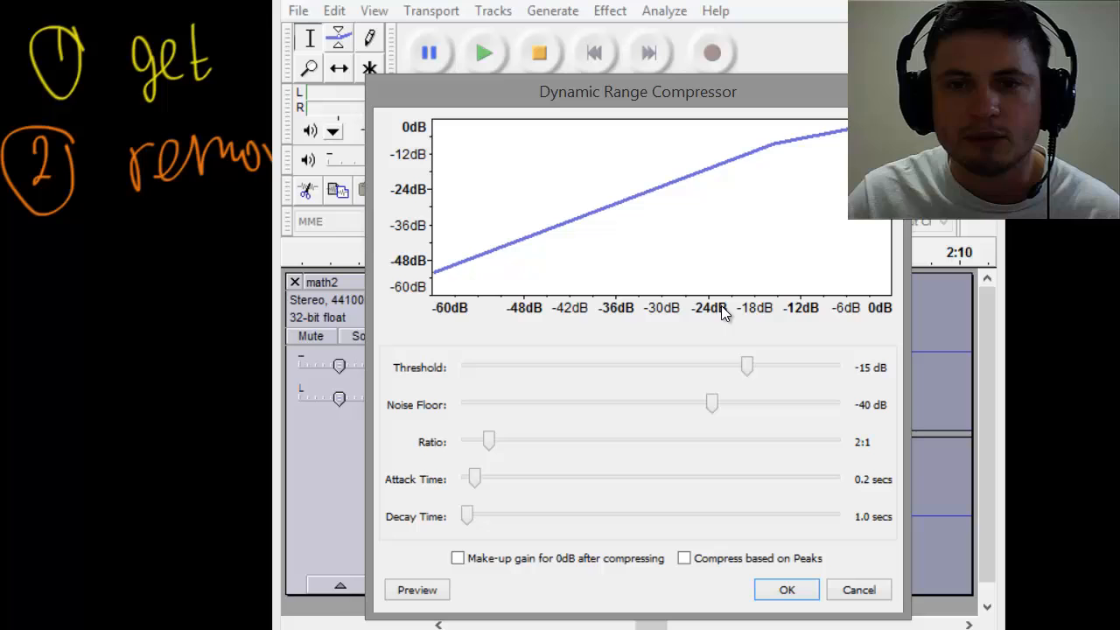
pyautogui.moveTo(707, 331)
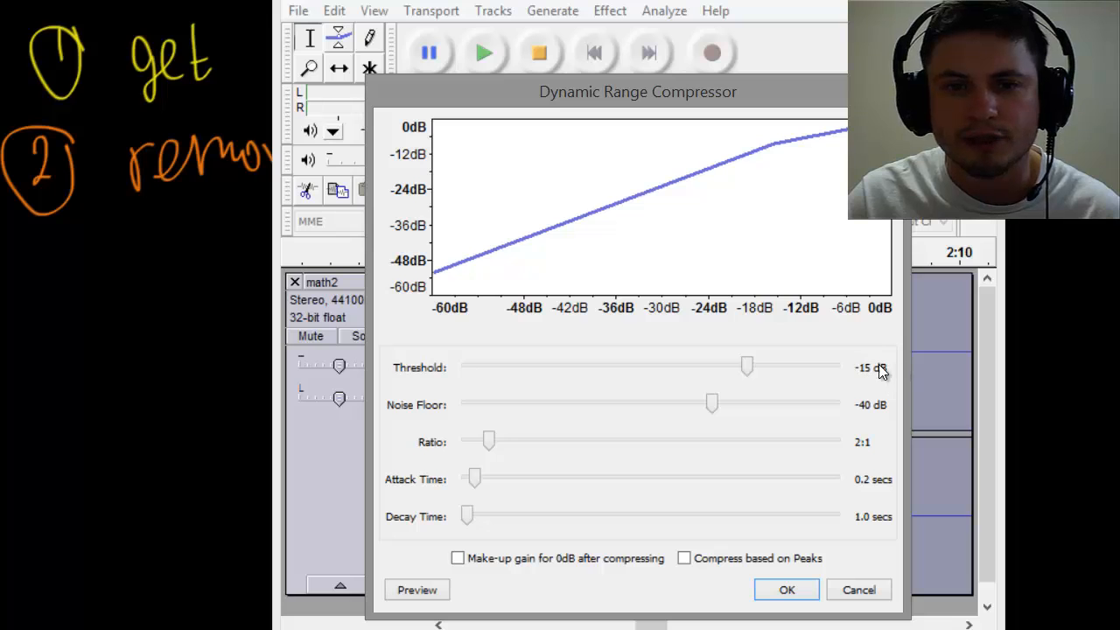
pyautogui.moveTo(854, 409)
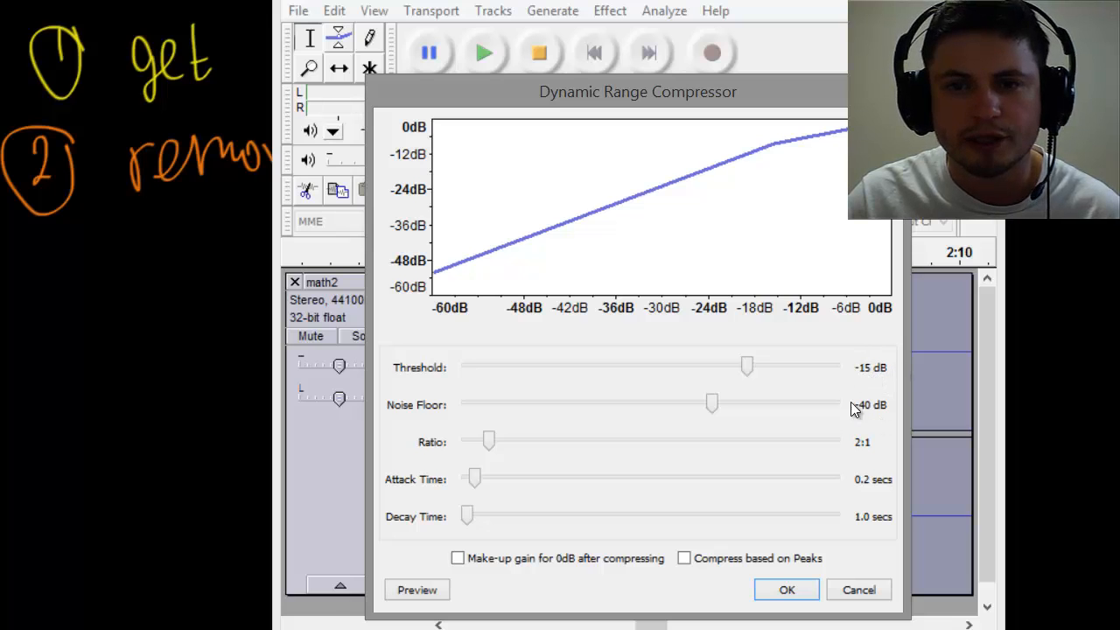
pyautogui.moveTo(746, 367)
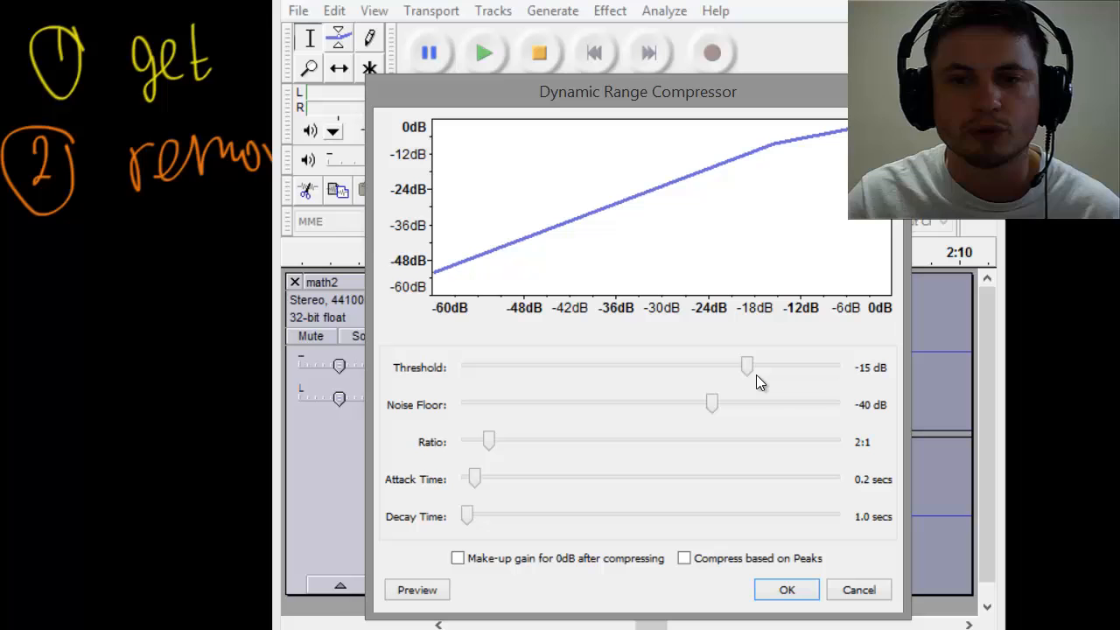
pyautogui.moveTo(755, 411)
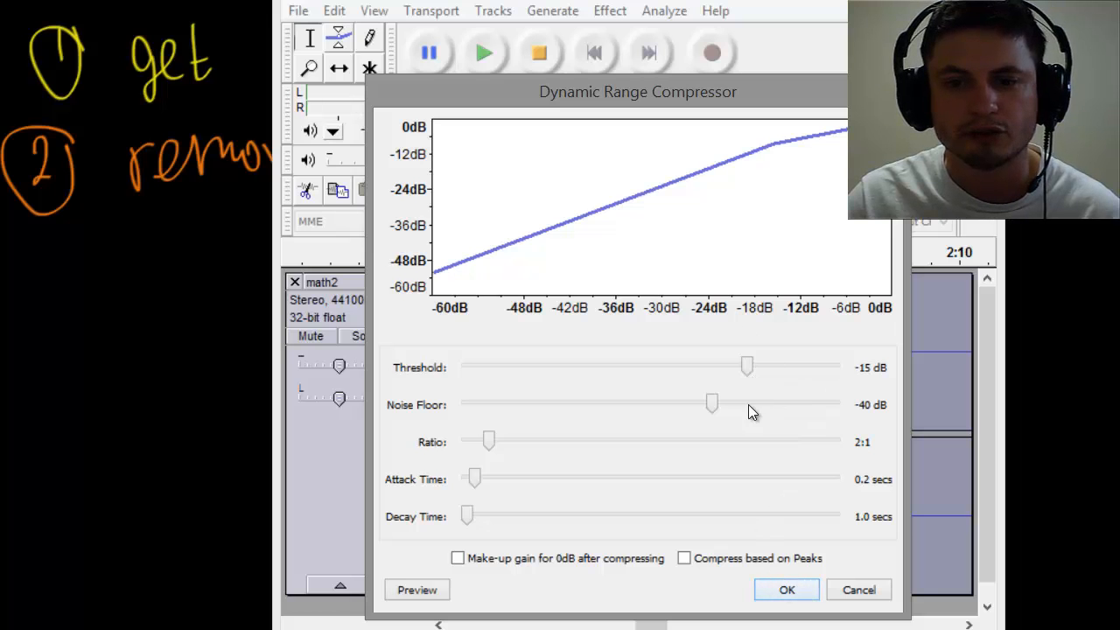
pyautogui.click(786, 589)
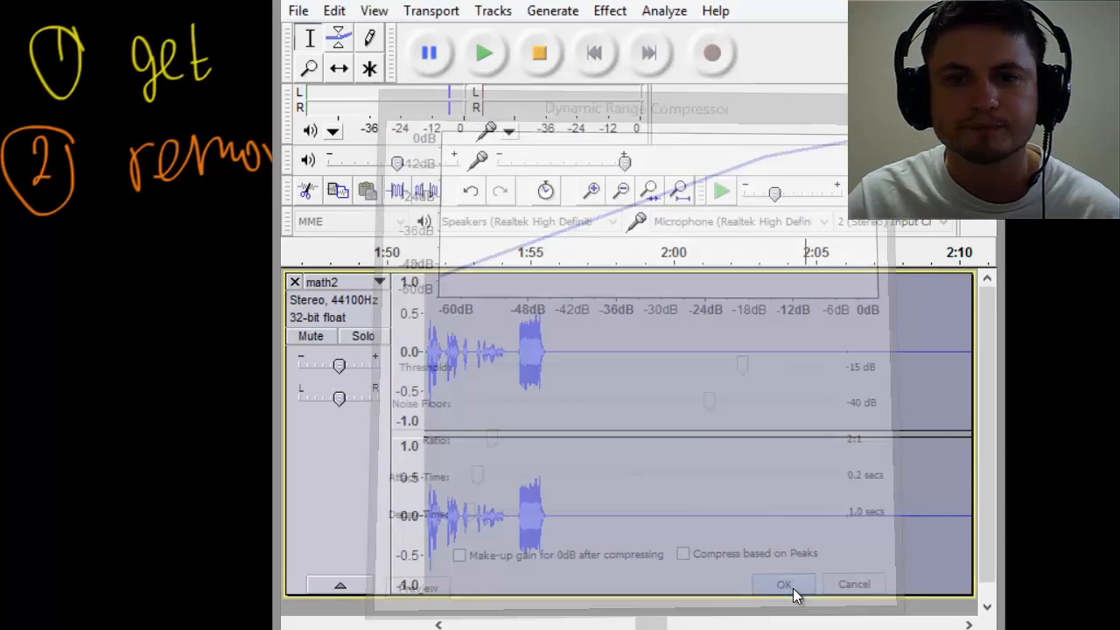
pyautogui.click(783, 584)
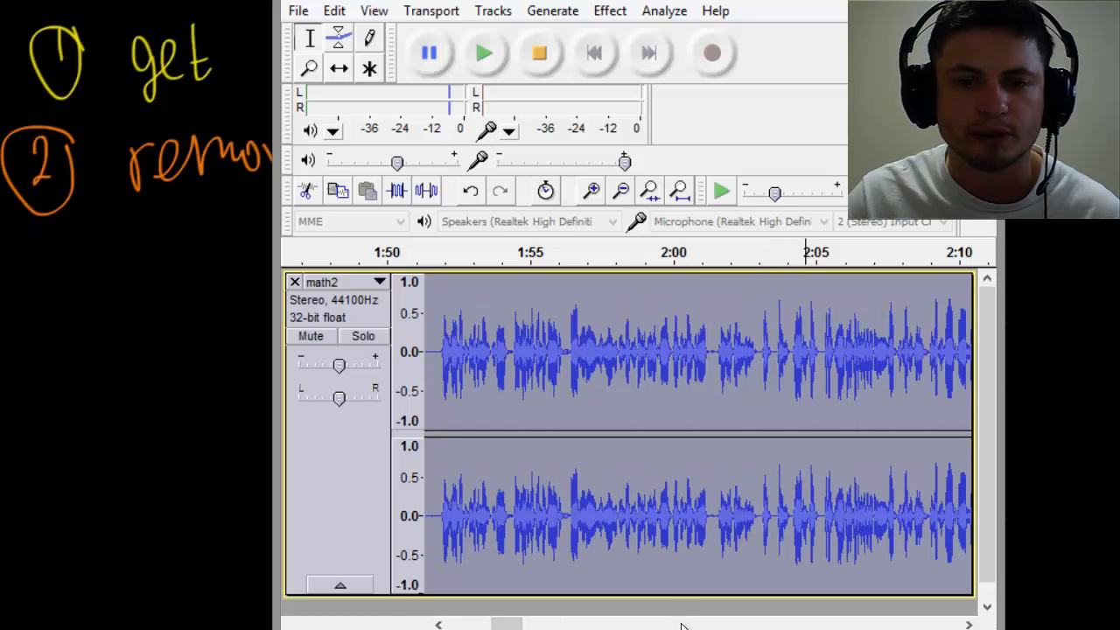
# Step: Normalize the track to -1.0 dB peak amplitude with Remove DC offset checked
pyautogui.moveTo(508, 623); pyautogui.dragTo(503, 623)
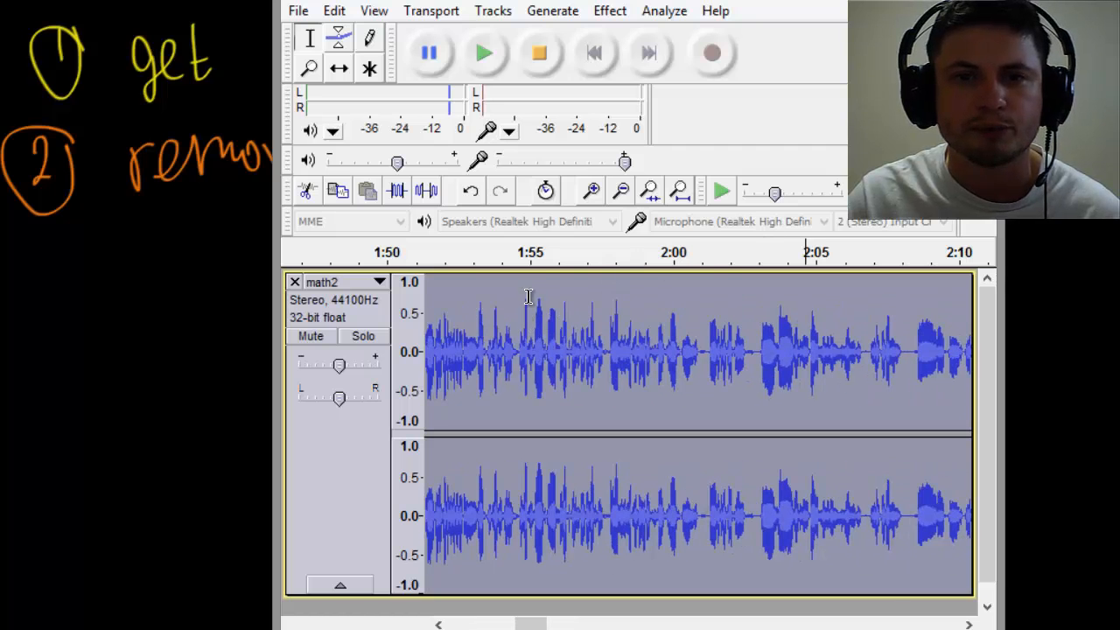
pyautogui.click(610, 11)
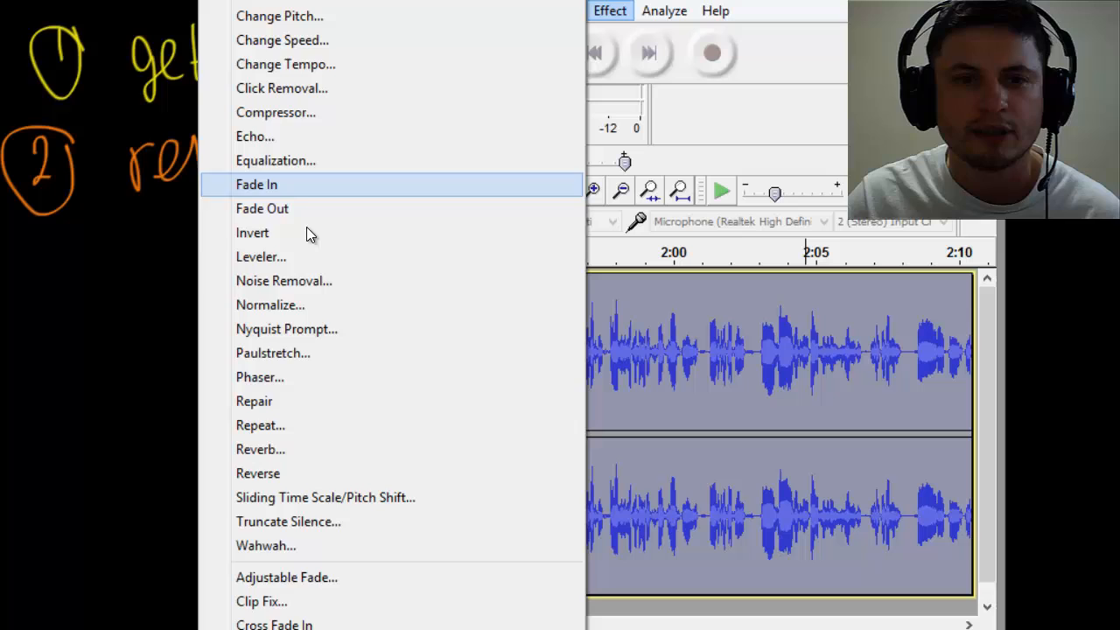
pyautogui.click(271, 305)
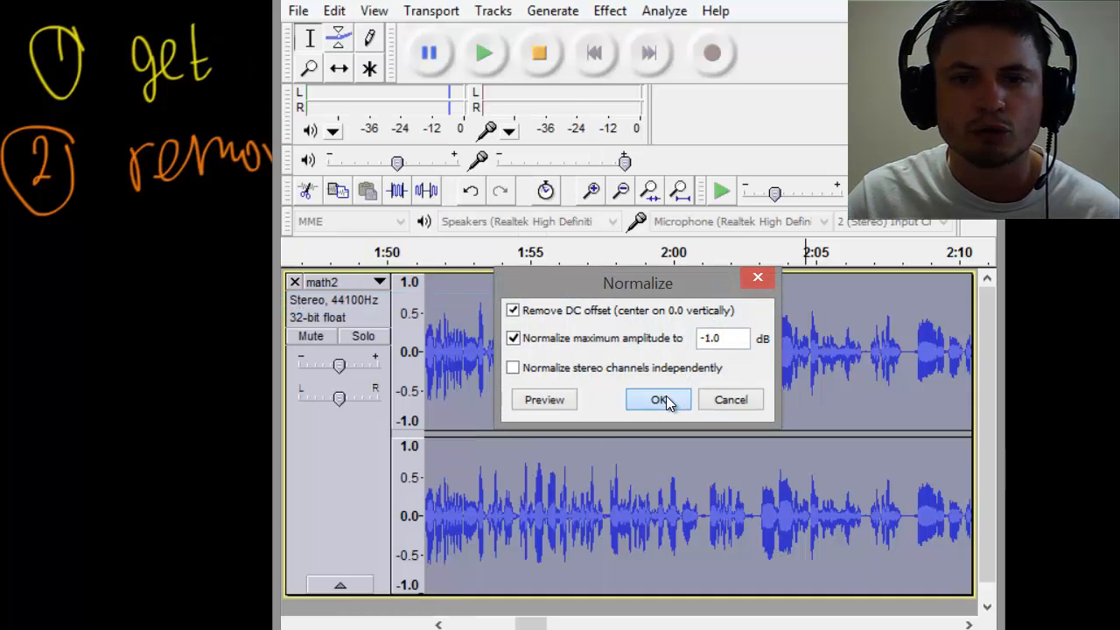
pyautogui.click(657, 399)
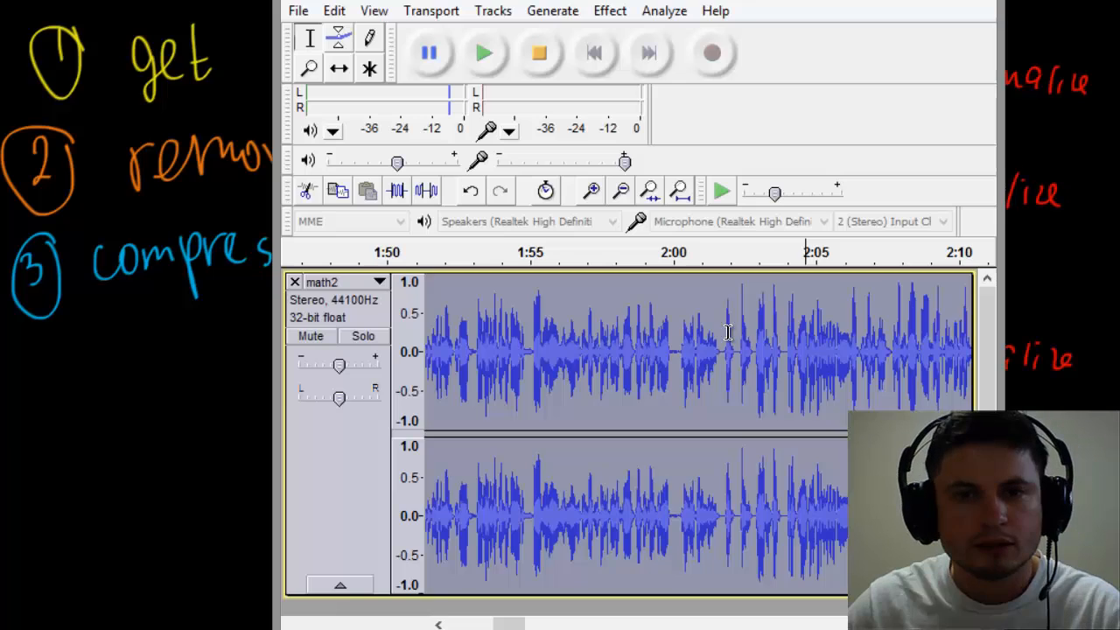
# Step: Inspect the Bass Boost curve in Equalization, then close it and reopen the Effect menu
pyautogui.click(609, 10)
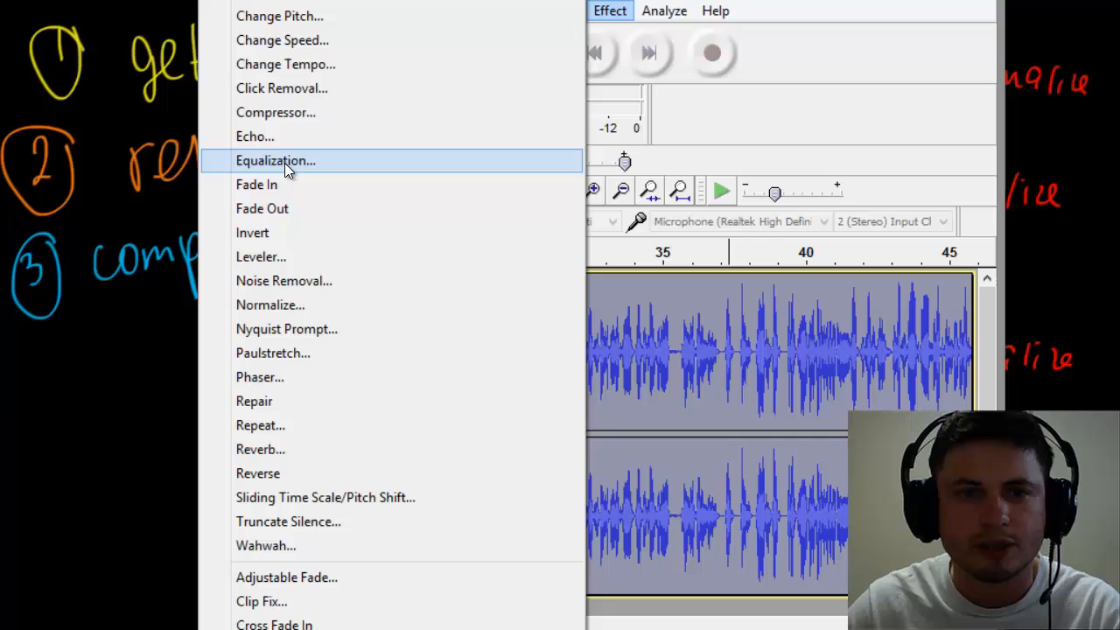
pyautogui.click(275, 160)
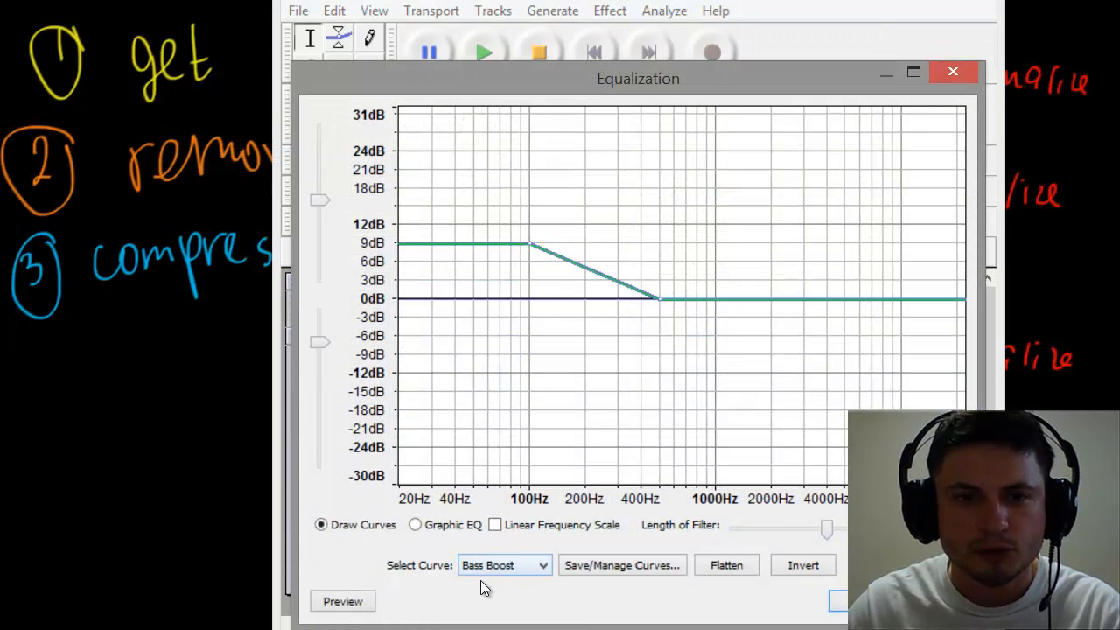
pyautogui.moveTo(613, 288)
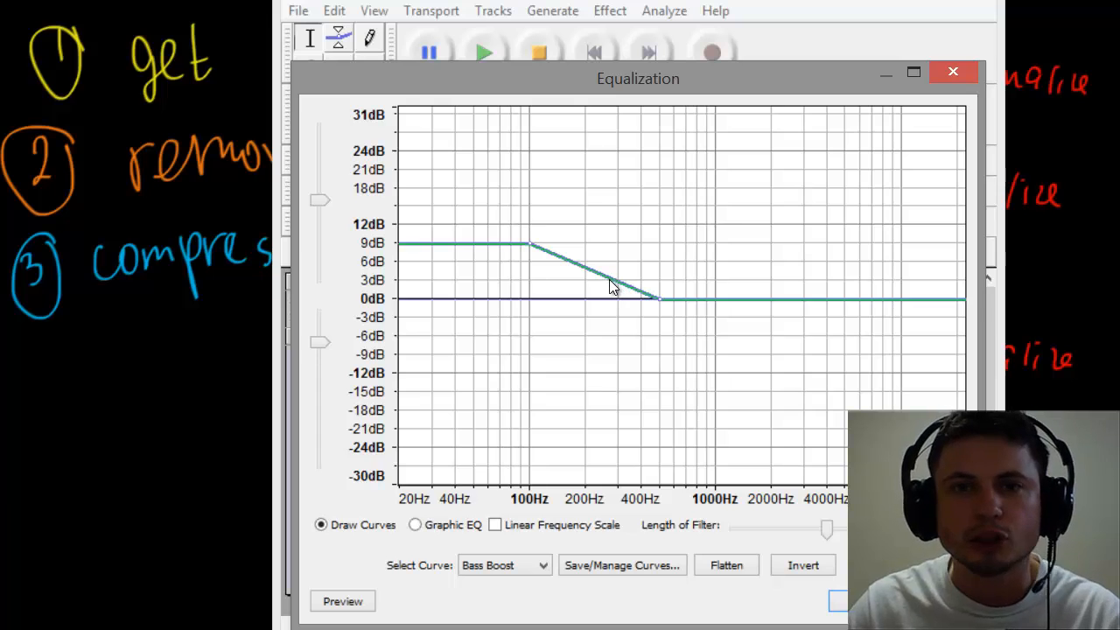
pyautogui.moveTo(593, 341)
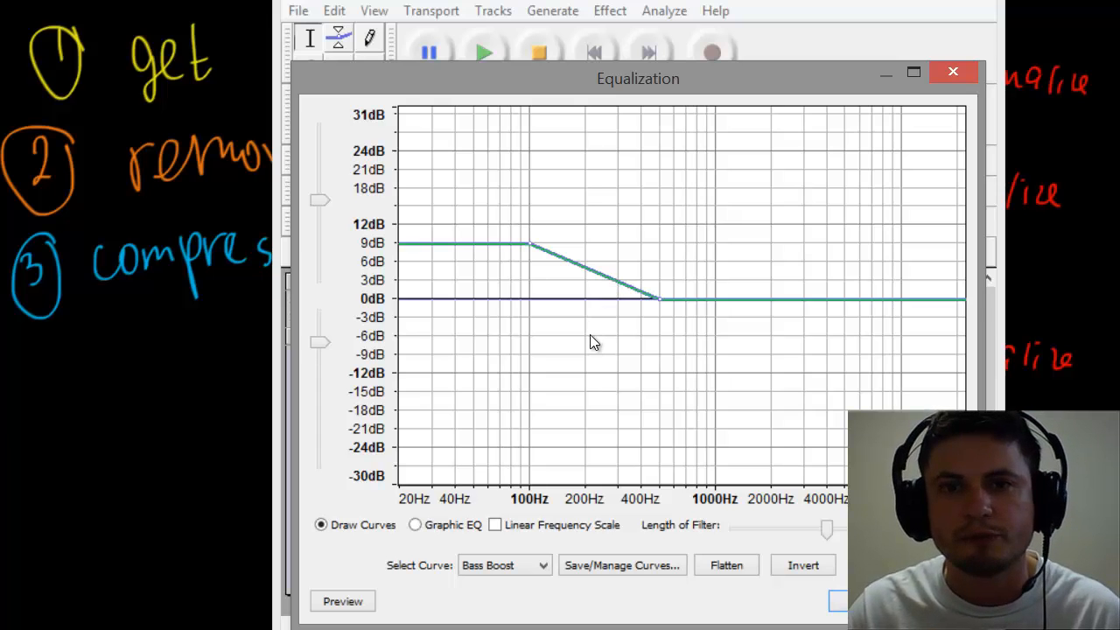
pyautogui.moveTo(674, 404)
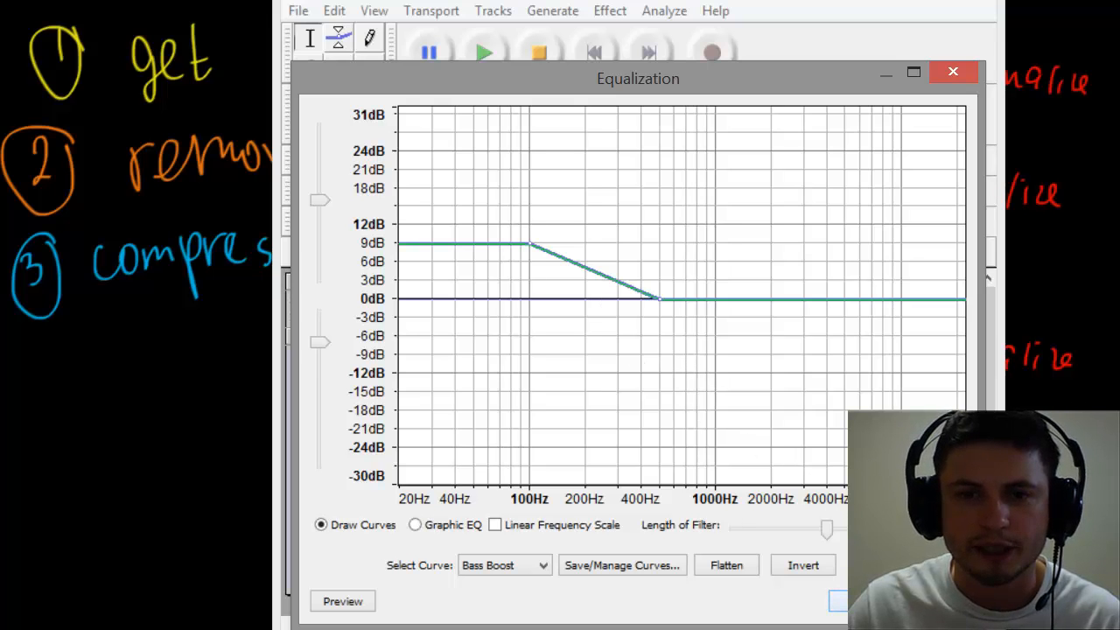
pyautogui.click(610, 11)
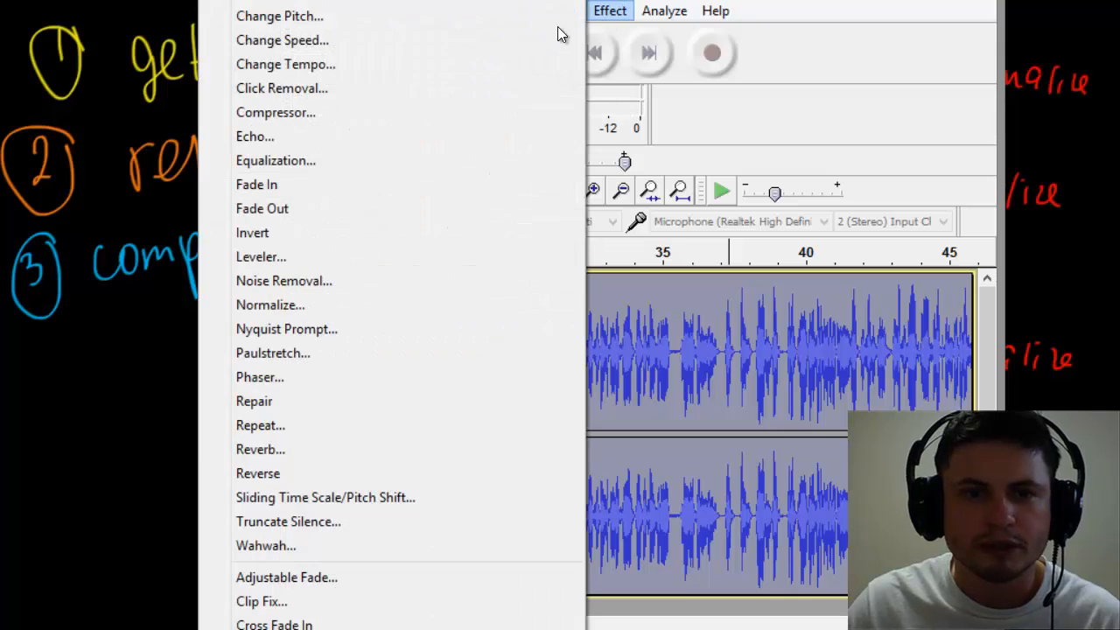
# Step: Re-run Normalize at -1 dB, then apply an Equalization pass to the recording
pyautogui.click(270, 304)
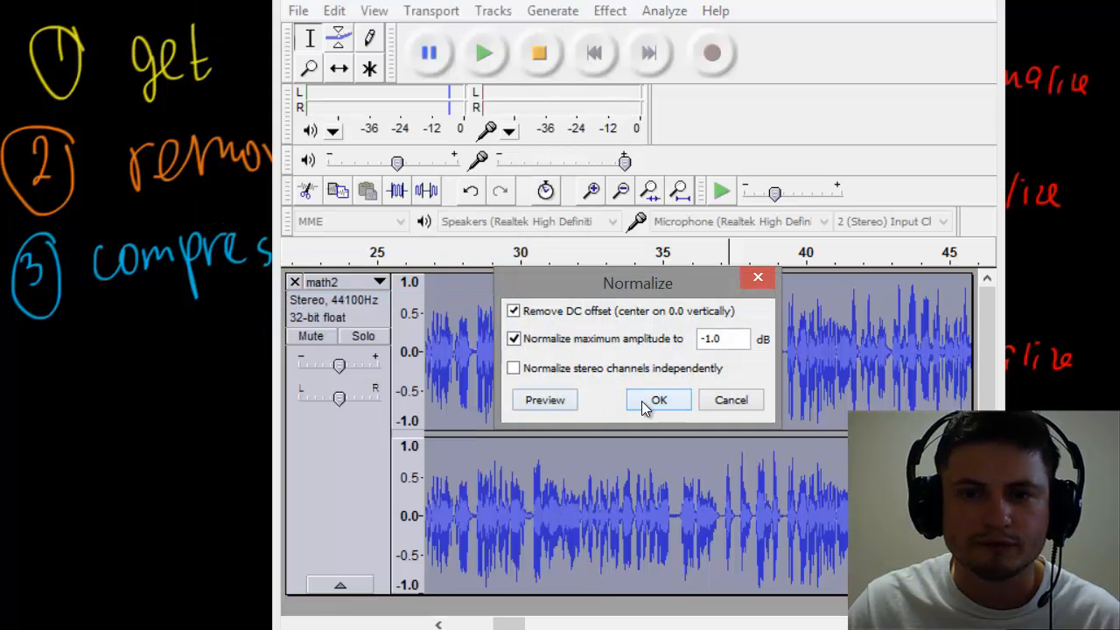
pyautogui.click(658, 400)
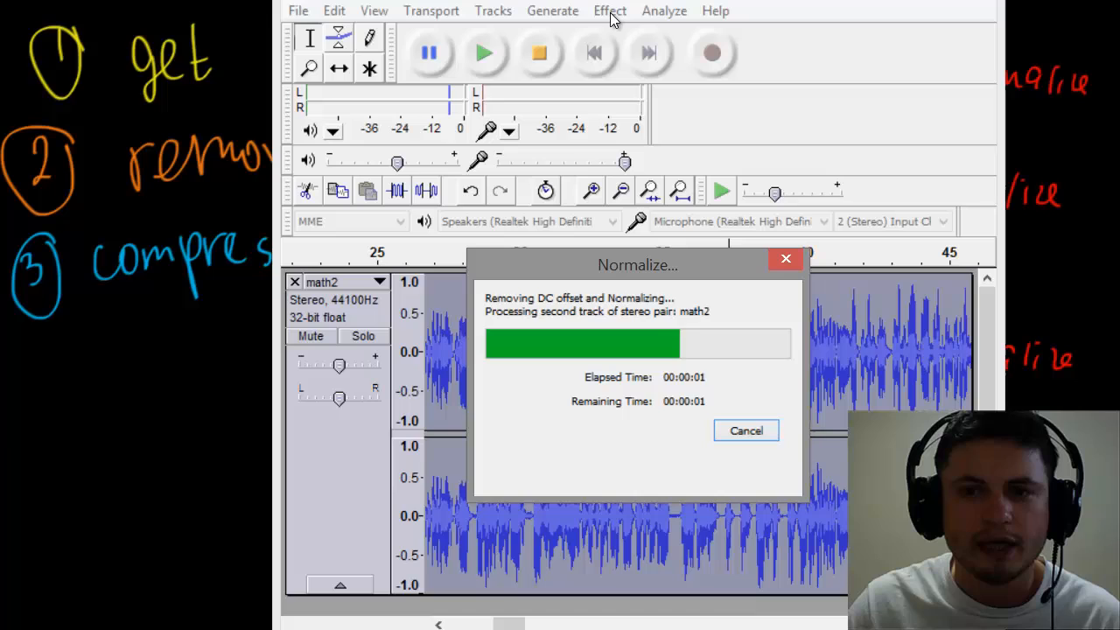
pyautogui.click(610, 11)
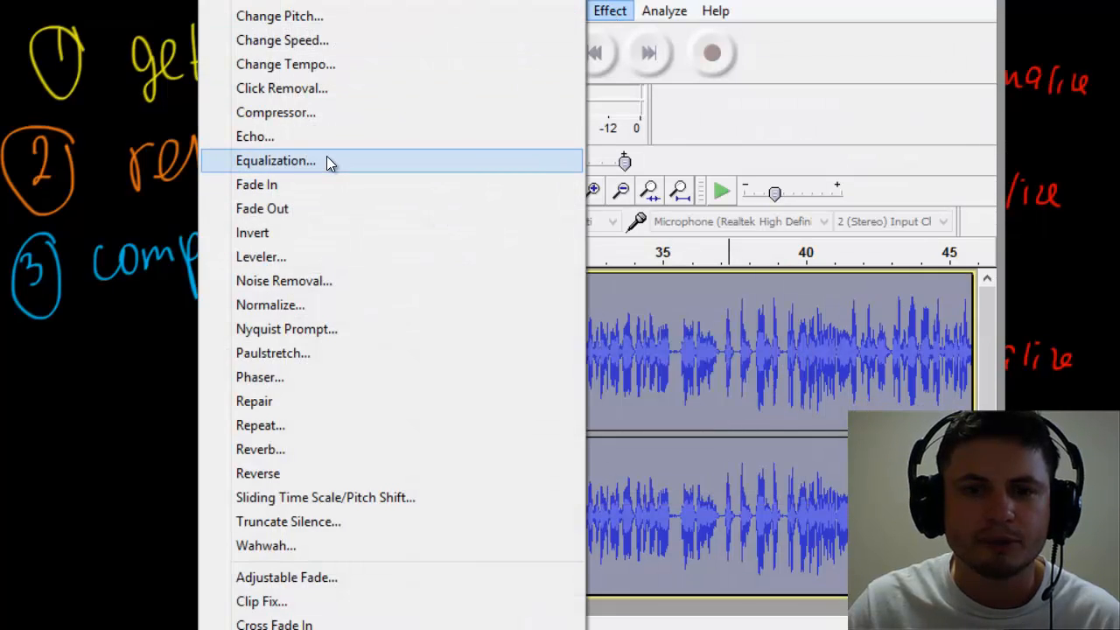
pyautogui.click(276, 160)
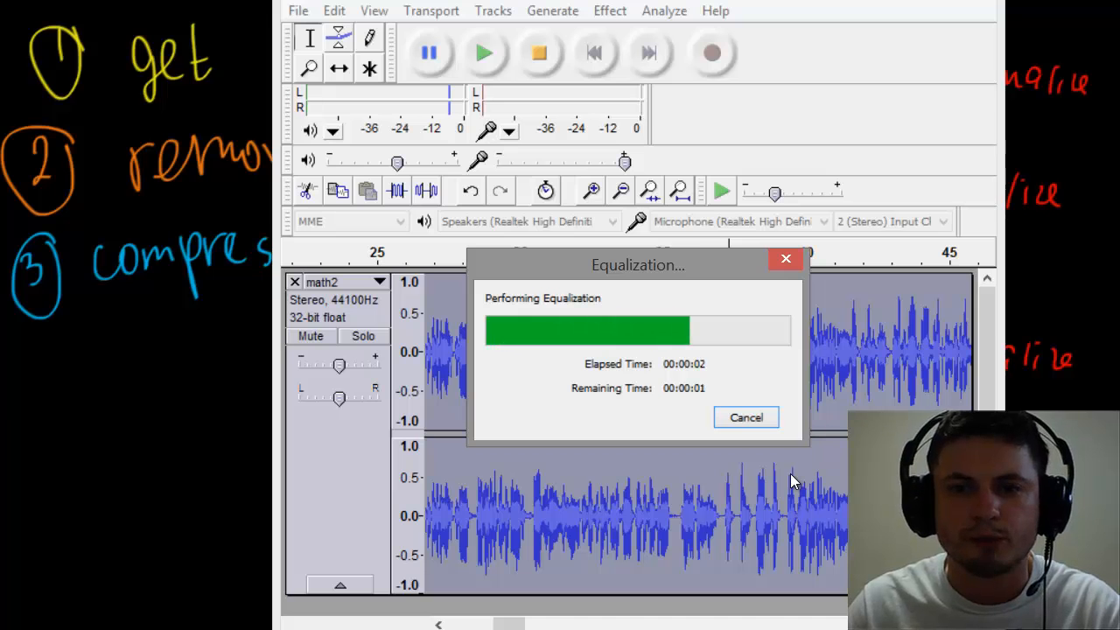
pyautogui.click(610, 11)
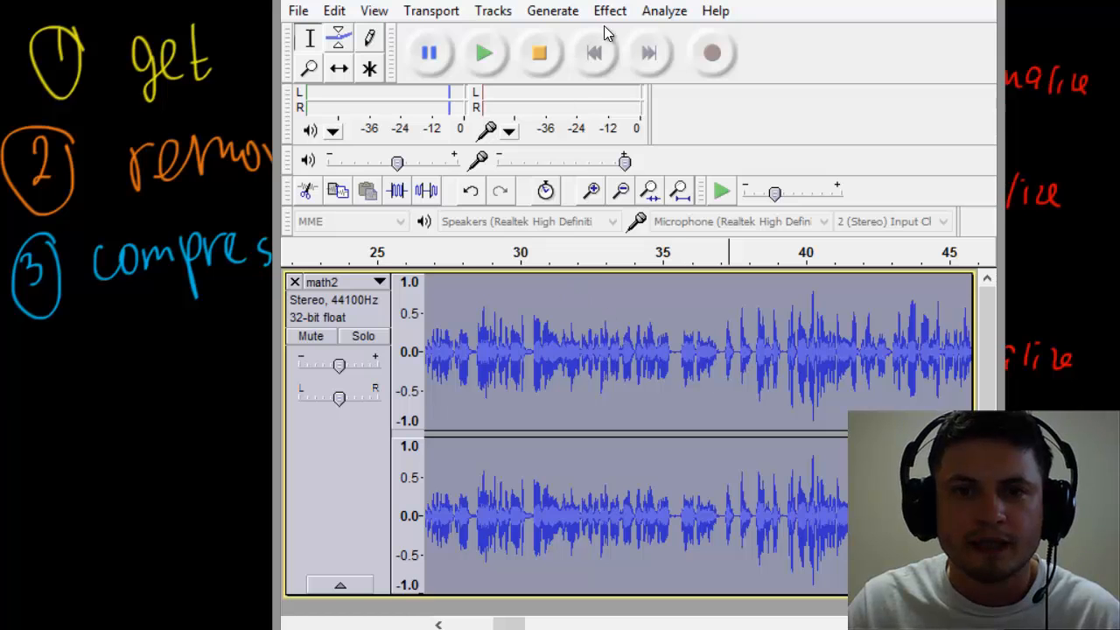
pyautogui.click(609, 10)
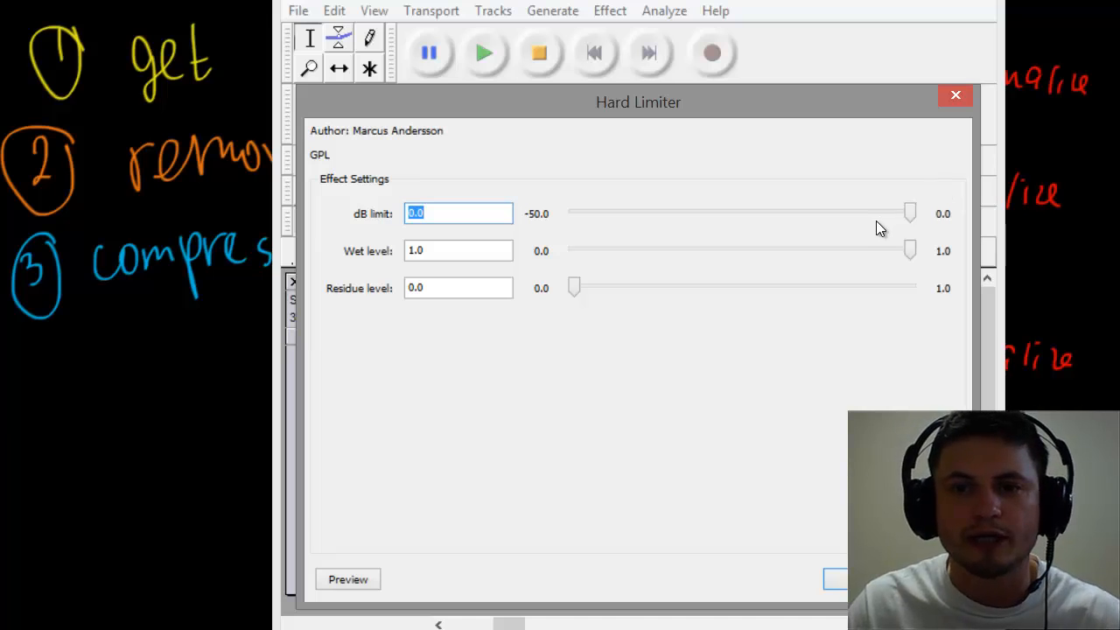
pyautogui.moveTo(888, 229)
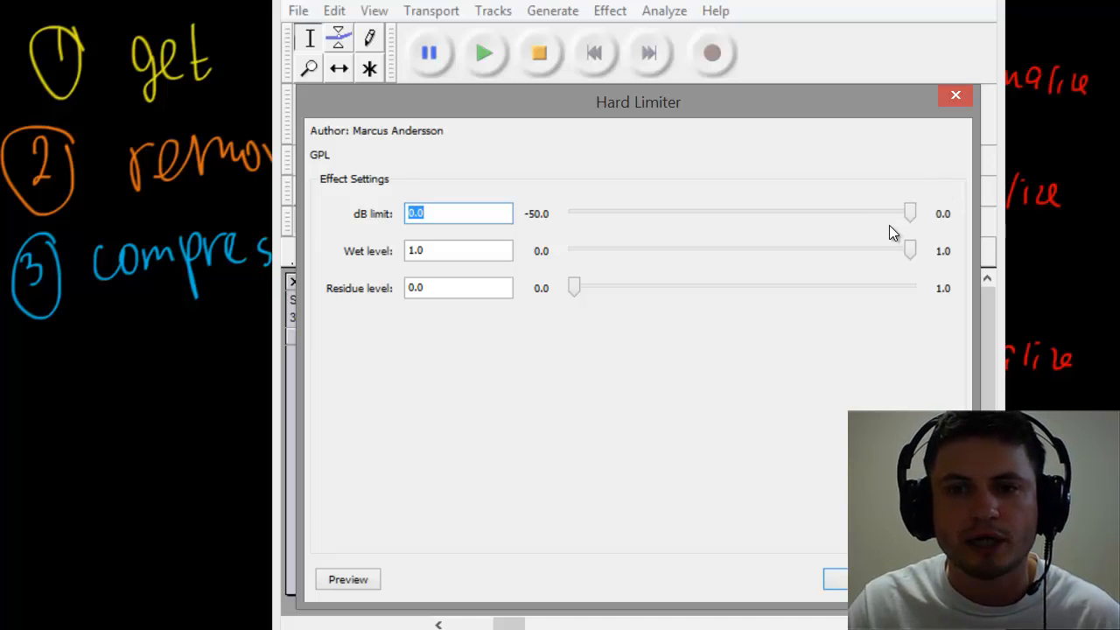
pyautogui.moveTo(913, 254)
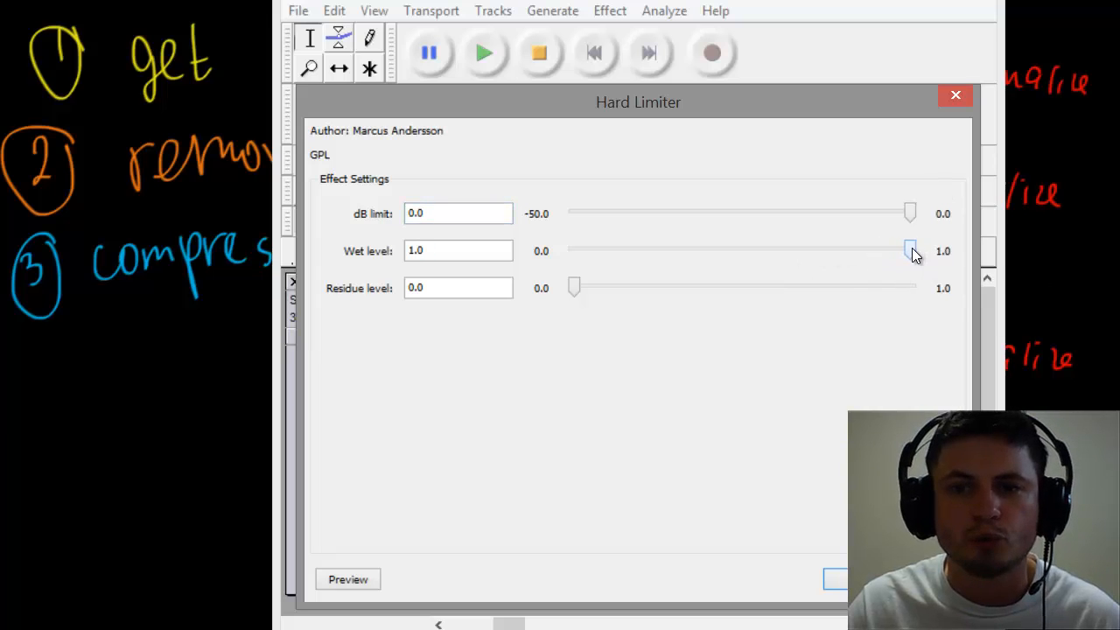
pyautogui.moveTo(910, 251); pyautogui.dragTo(719, 251)
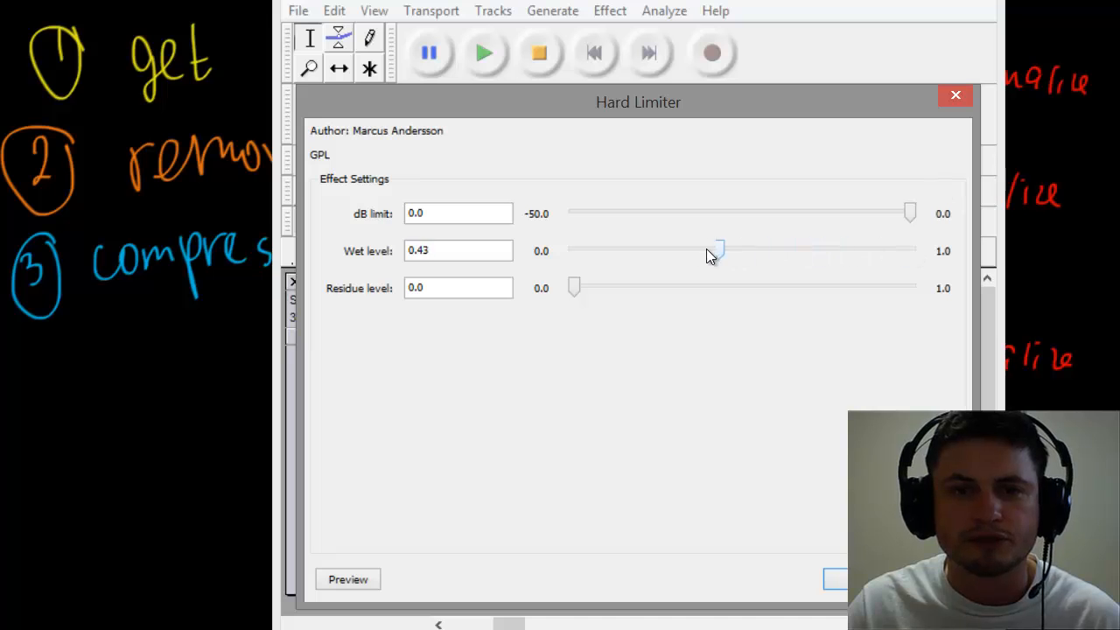
pyautogui.moveTo(717, 250); pyautogui.dragTo(910, 250)
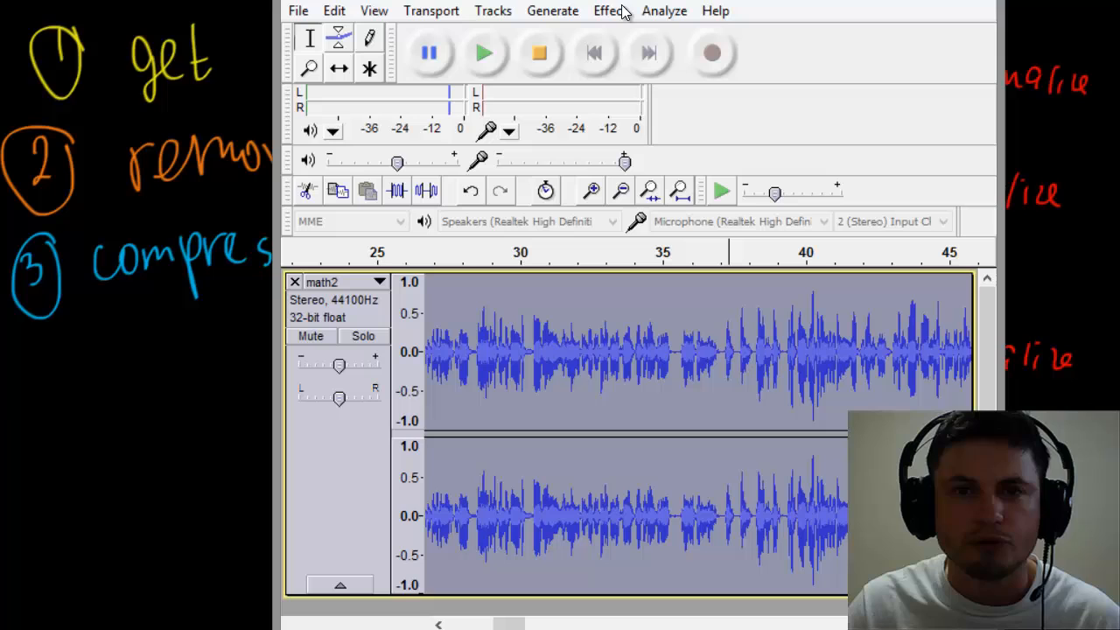
pyautogui.moveTo(542, 162)
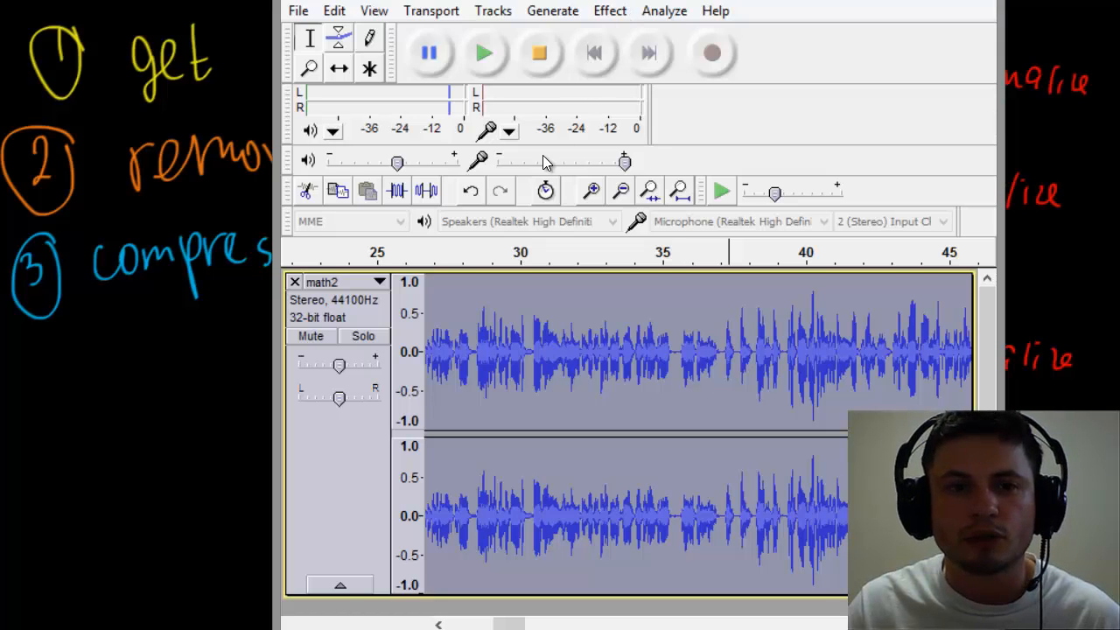
pyautogui.moveTo(275, 202)
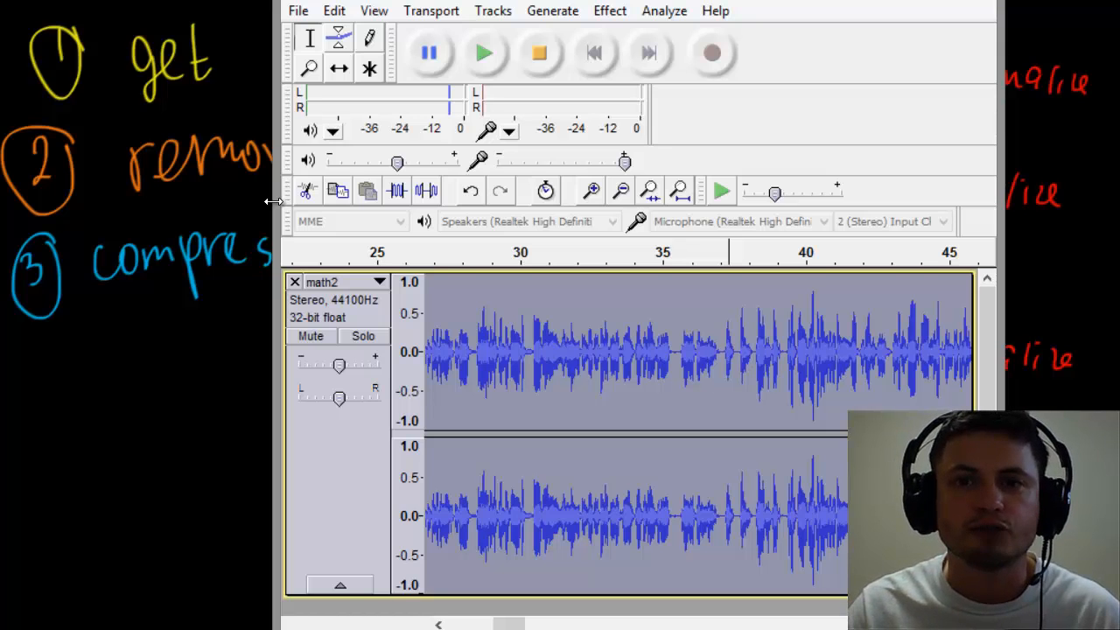
pyautogui.moveTo(307, 191)
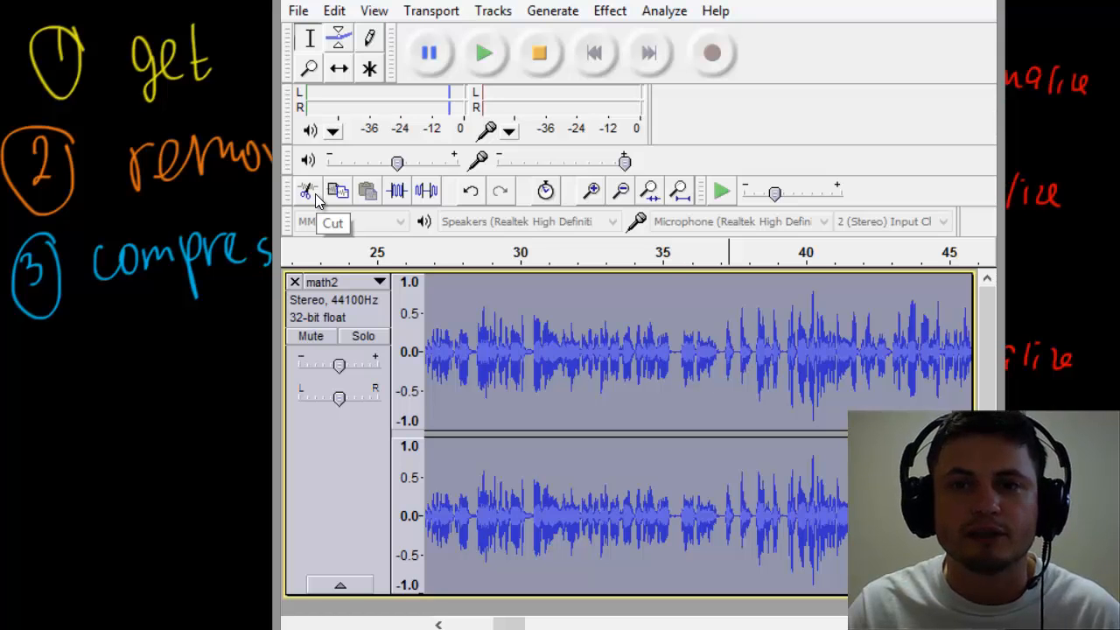
pyautogui.moveTo(520, 159)
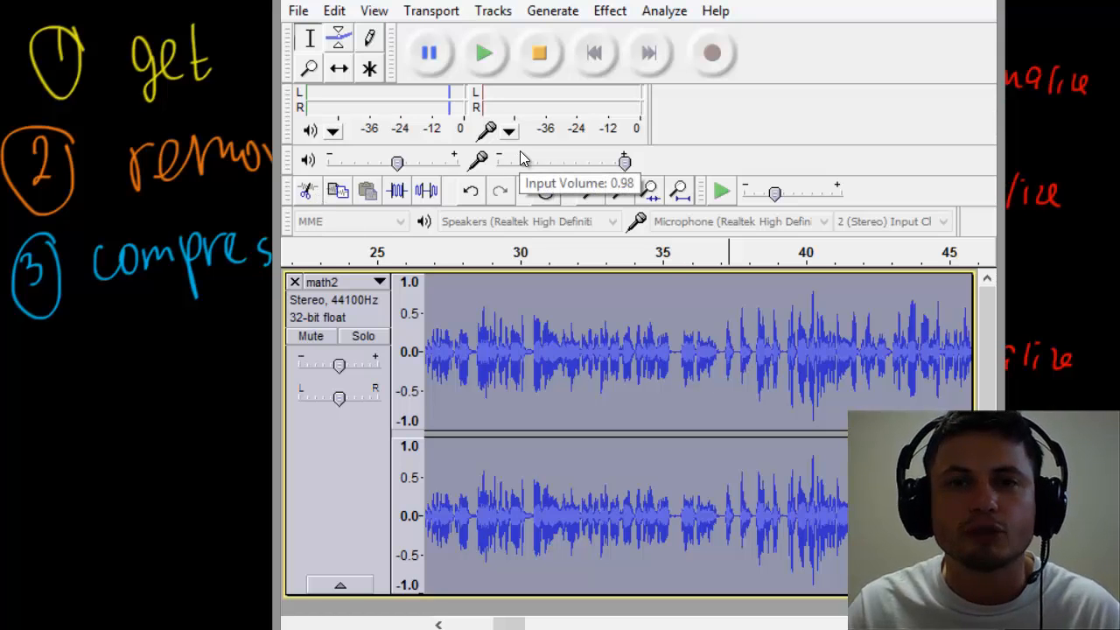
pyautogui.moveTo(880, 18)
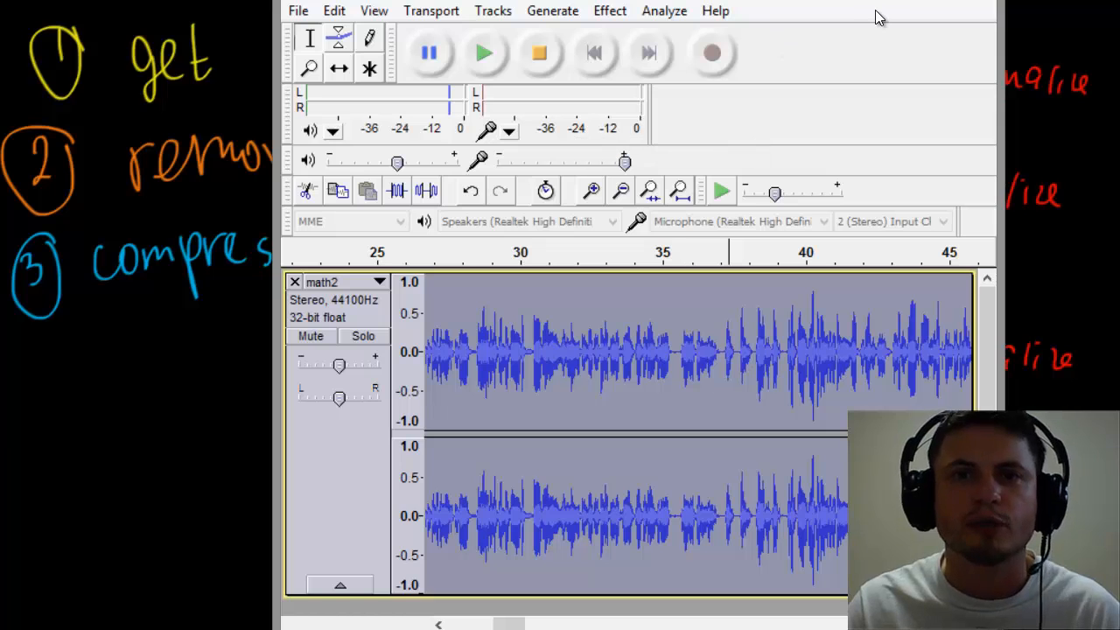